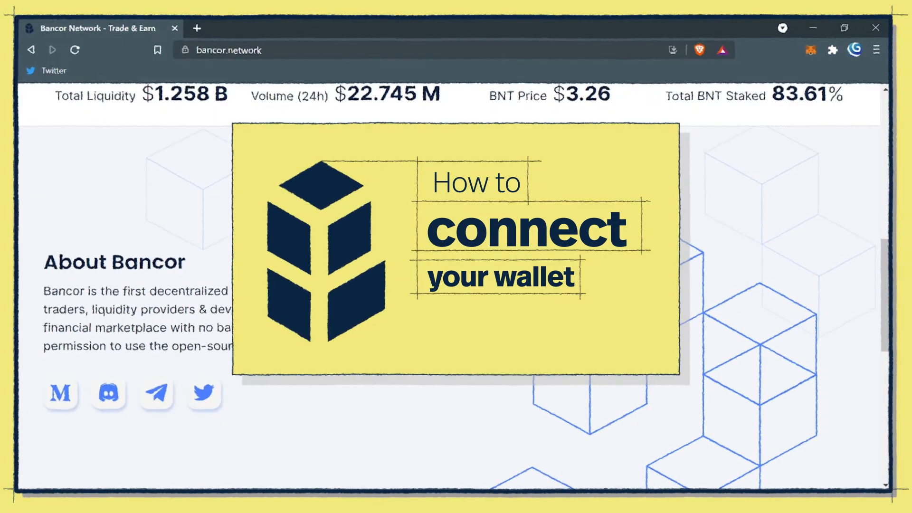
- Load bancor.network in a new tab by entering 'bancor' in the address bar
click(196, 28)
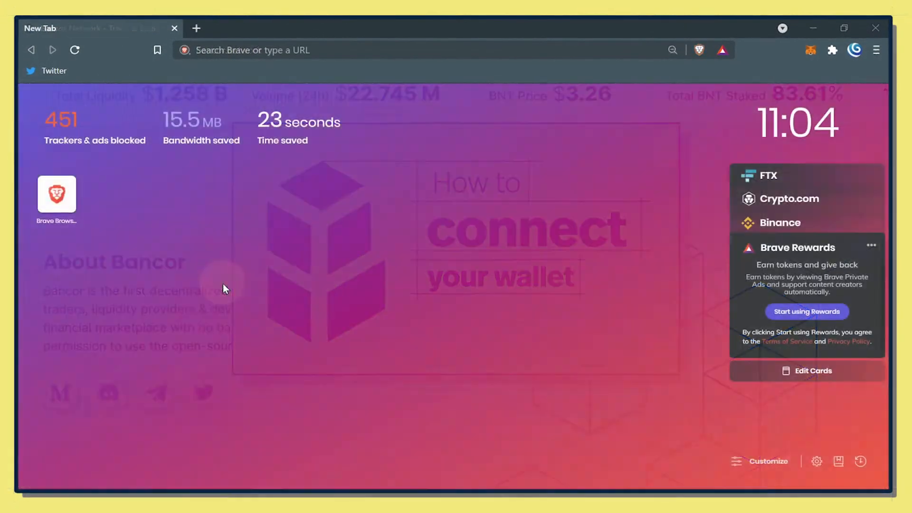
click(310, 50)
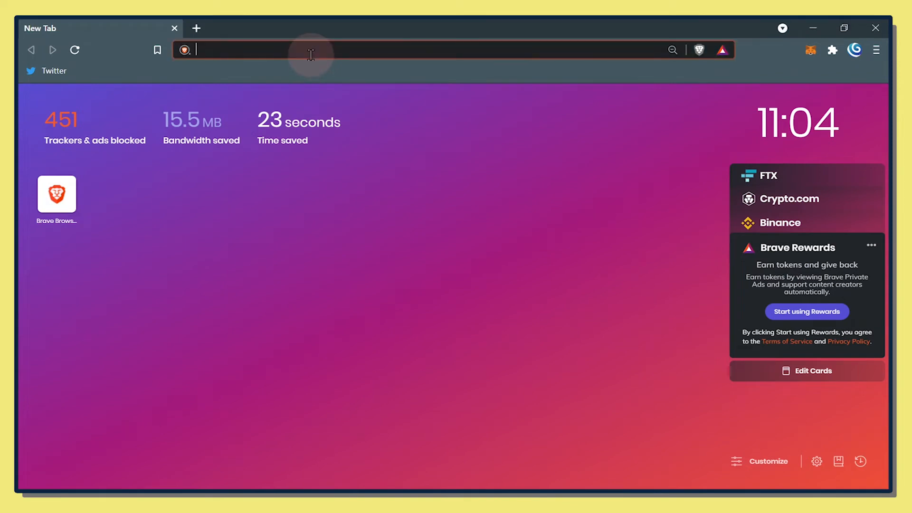
text(bancor.network)
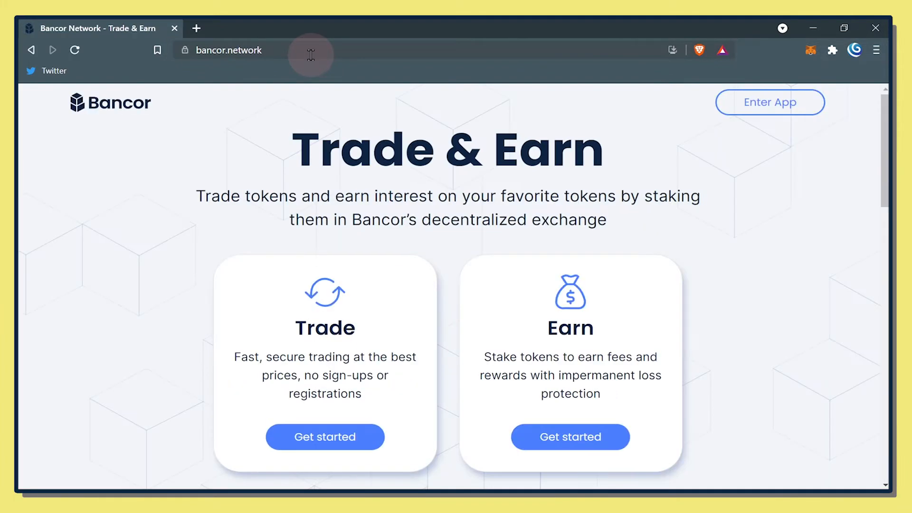
mouse_move(177, 191)
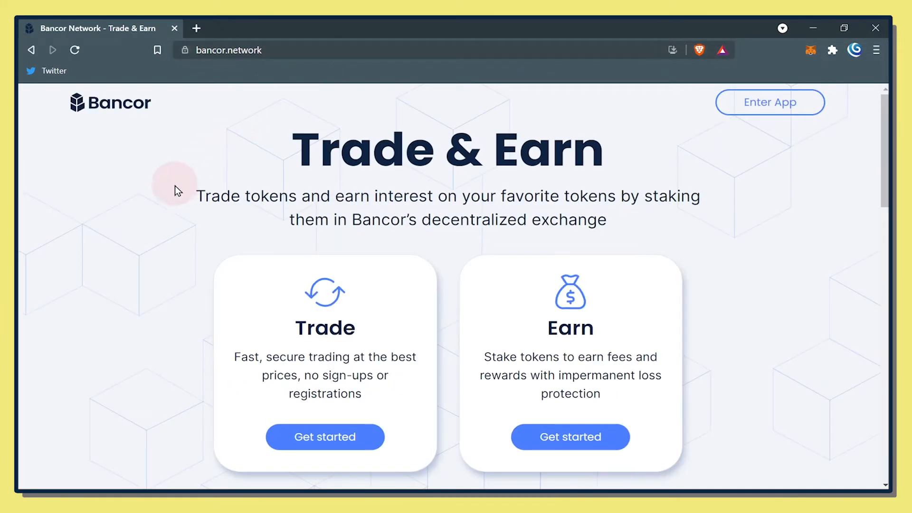
mouse_move(165, 199)
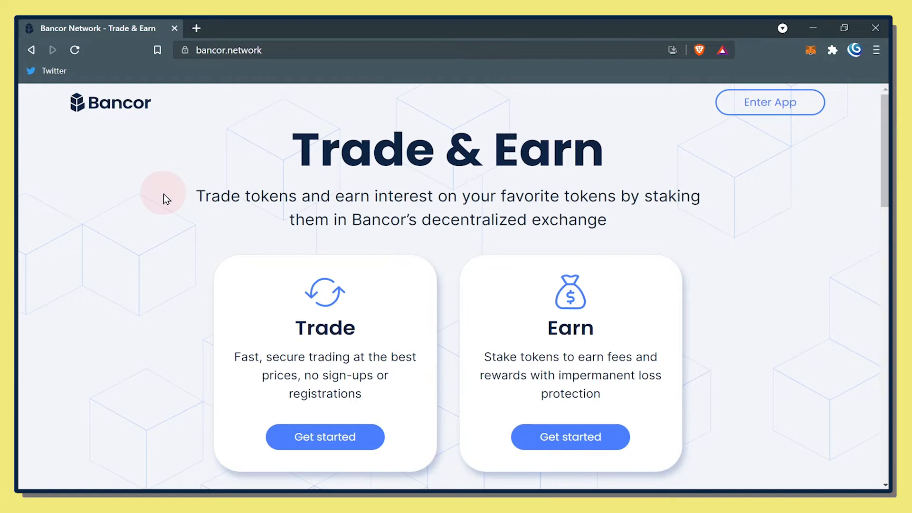
scroll(down, 3)
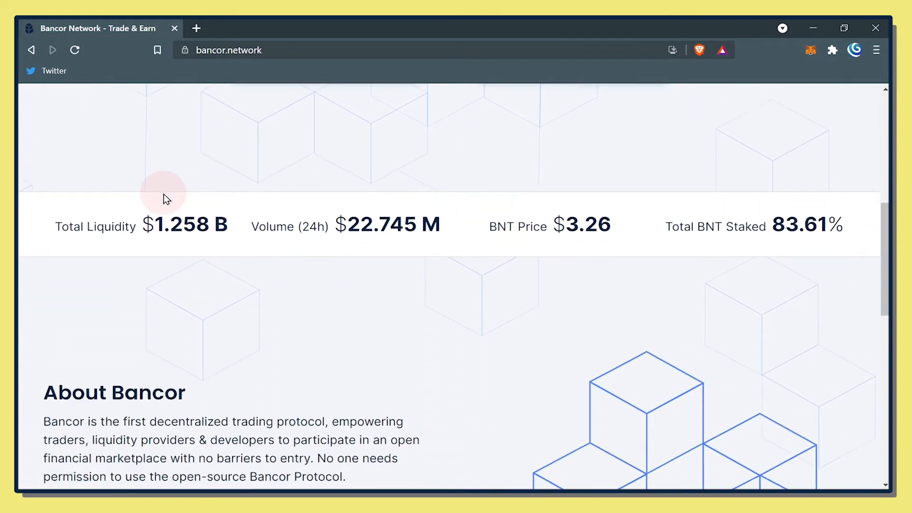
scroll(down, 3)
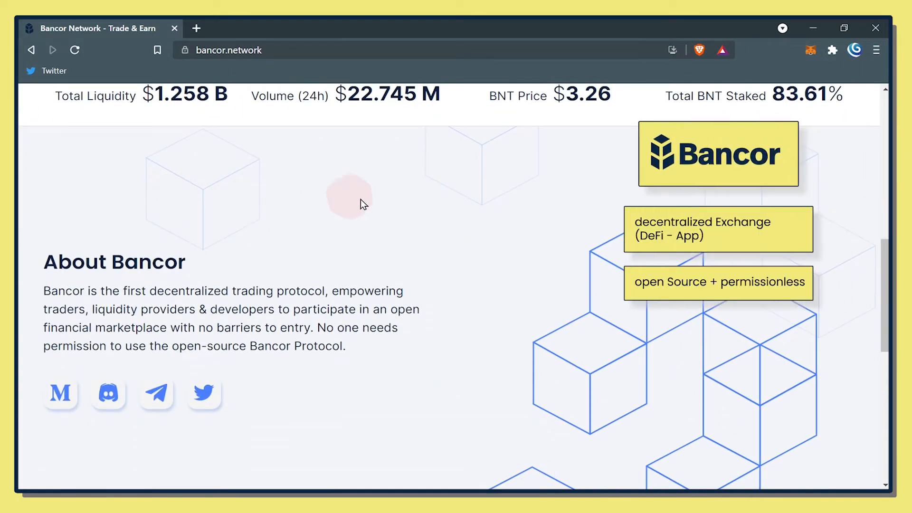
mouse_move(471, 320)
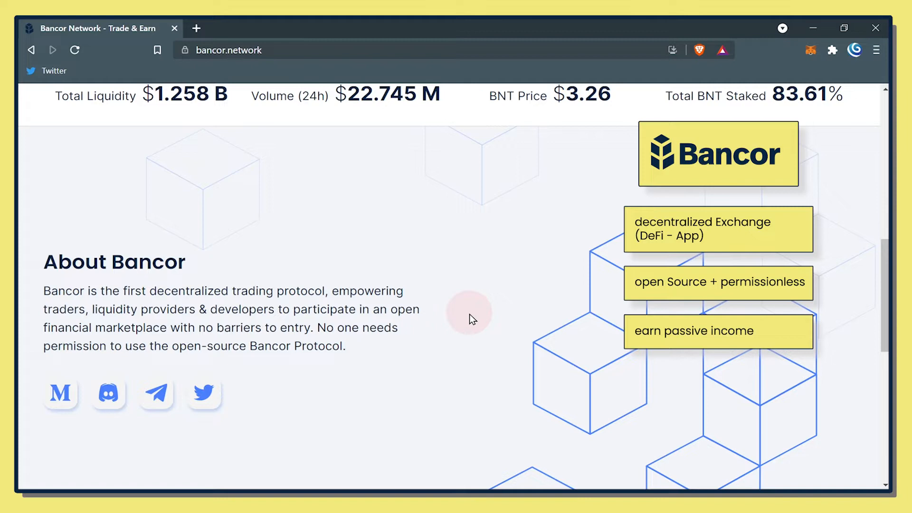
scroll(down, 3)
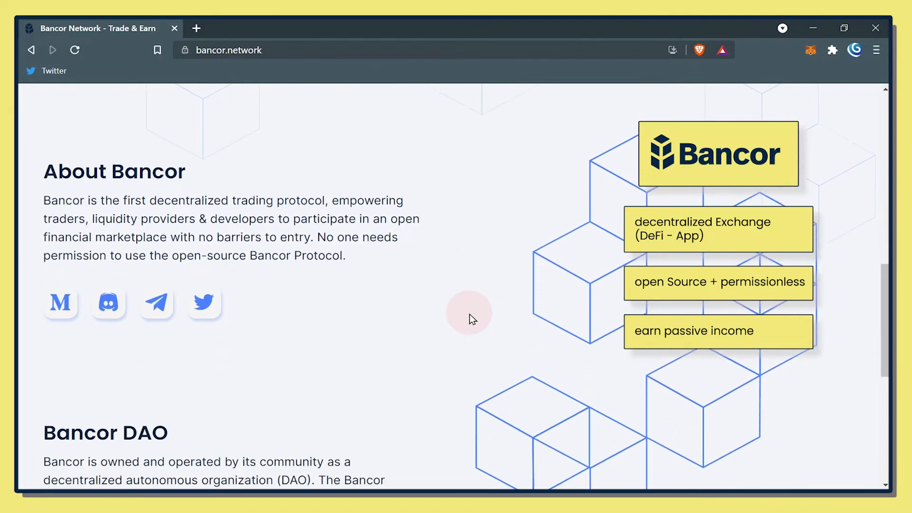
scroll(down, 3)
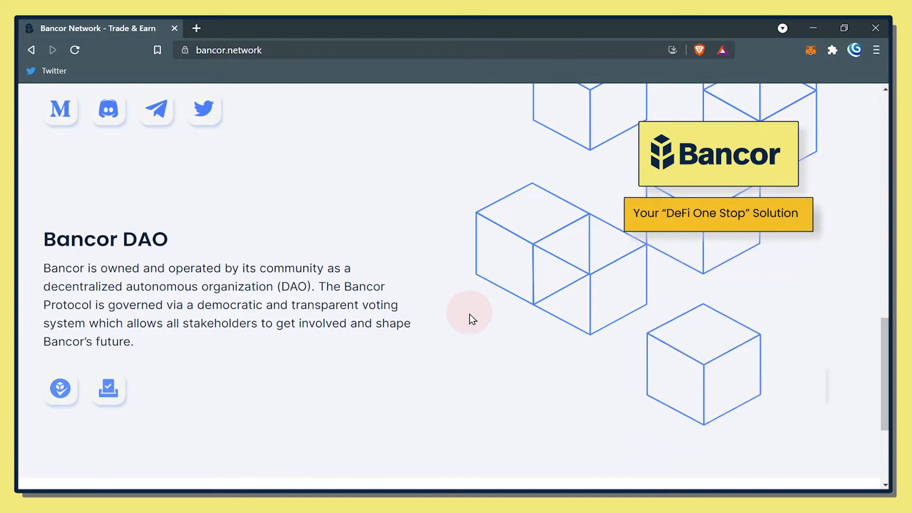
scroll(down, 3)
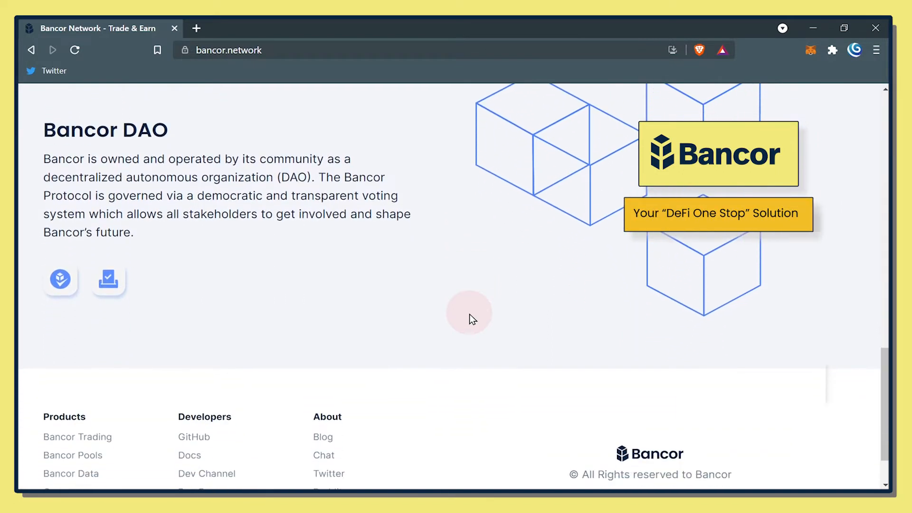
scroll(down, 3)
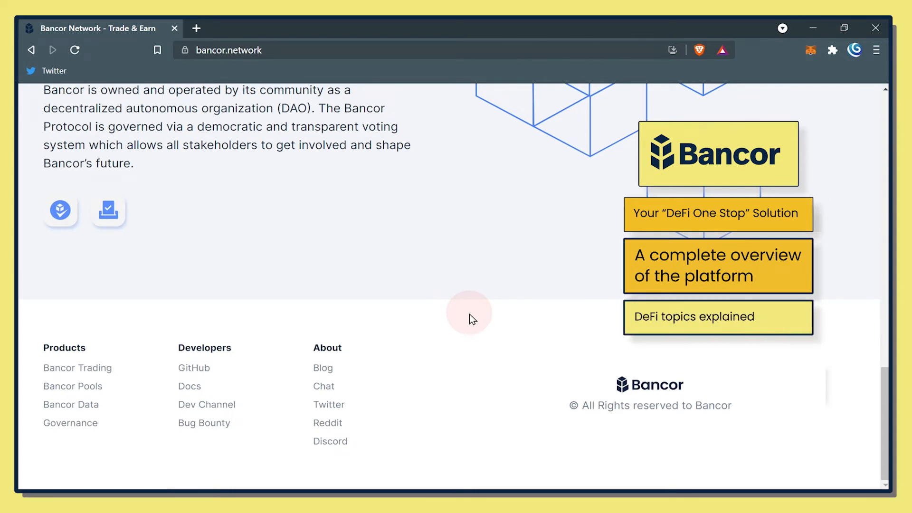
scroll(up, 3)
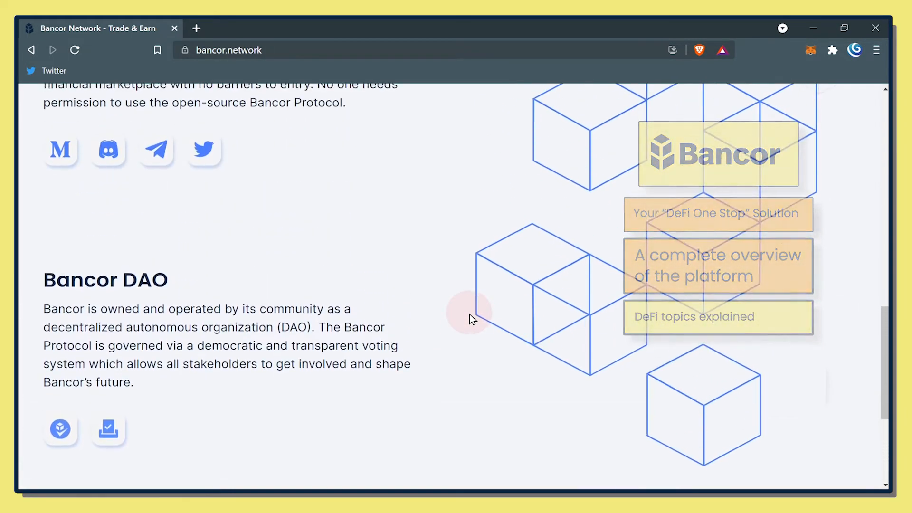
scroll(up, 3)
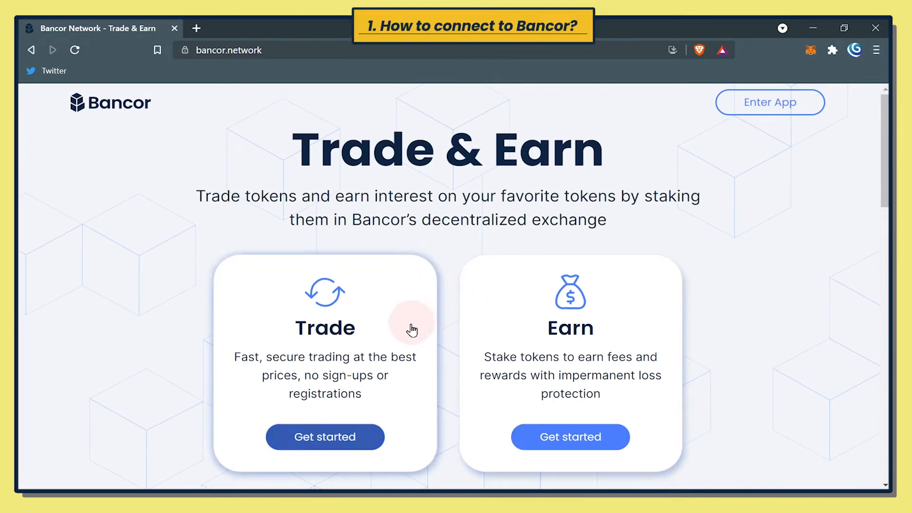
- Launch the trading app from 'Get started', landing on the ETH-to-BNT swap form
click(325, 437)
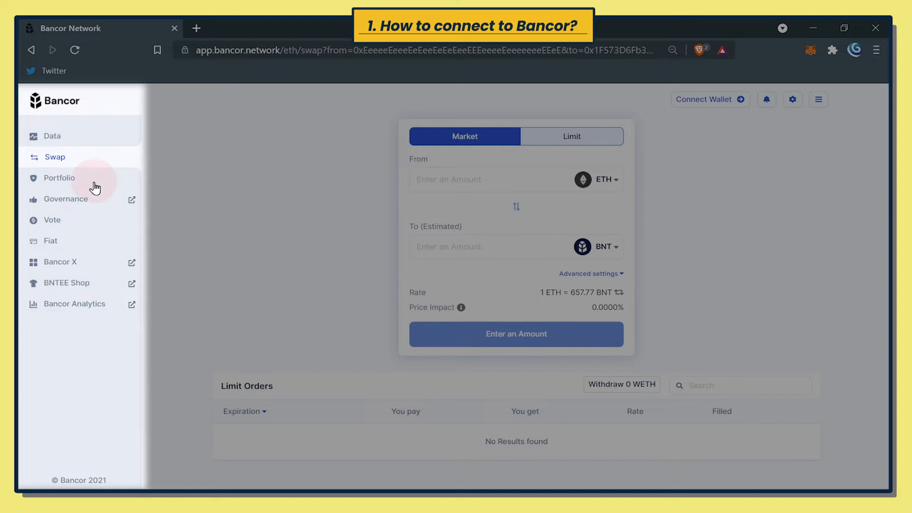
mouse_move(85, 308)
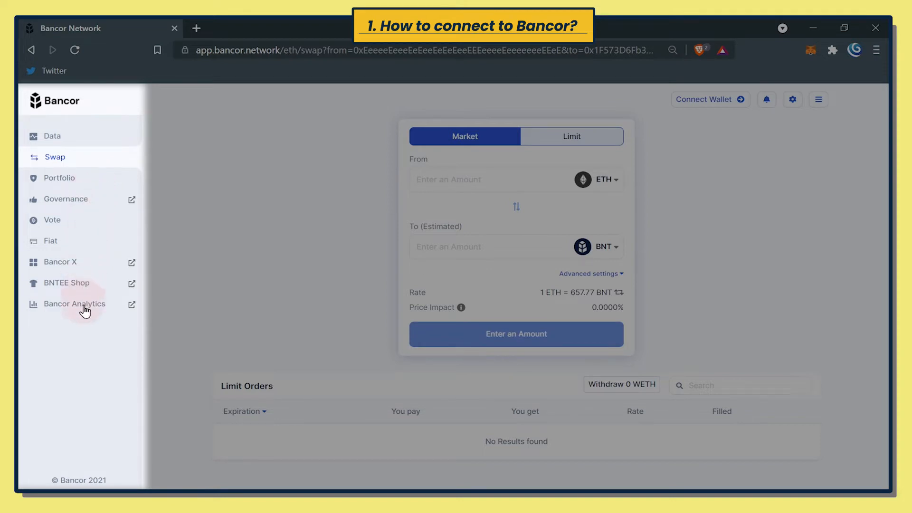
mouse_move(282, 305)
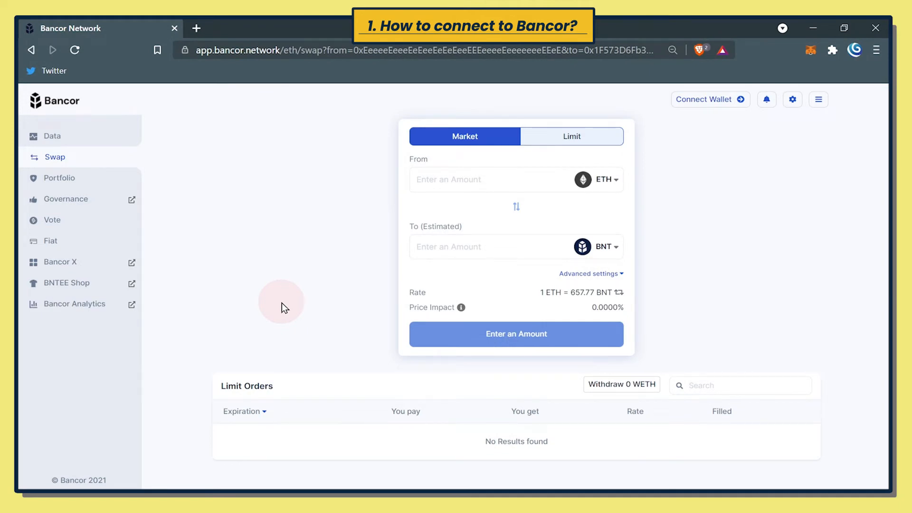
mouse_move(264, 278)
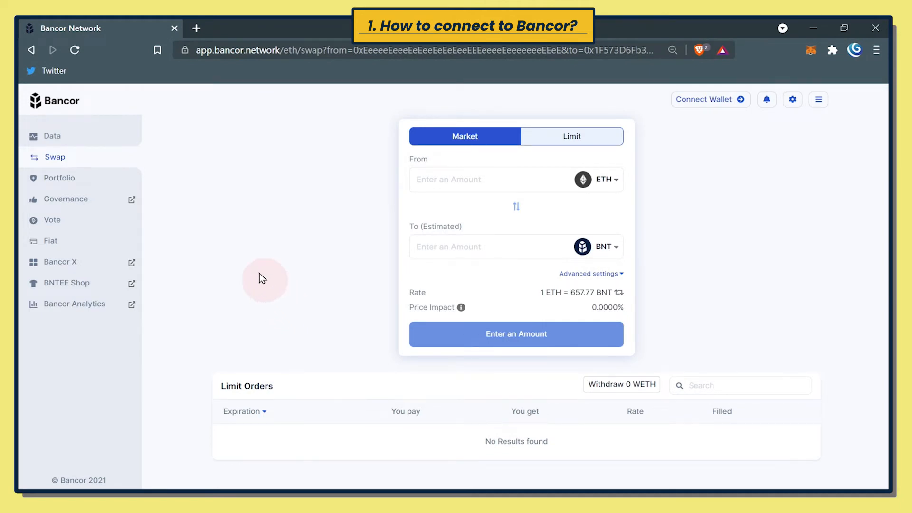
- Bookmark the swap page as 'Bancor Network' so it appears in the bookmarks bar
click(158, 51)
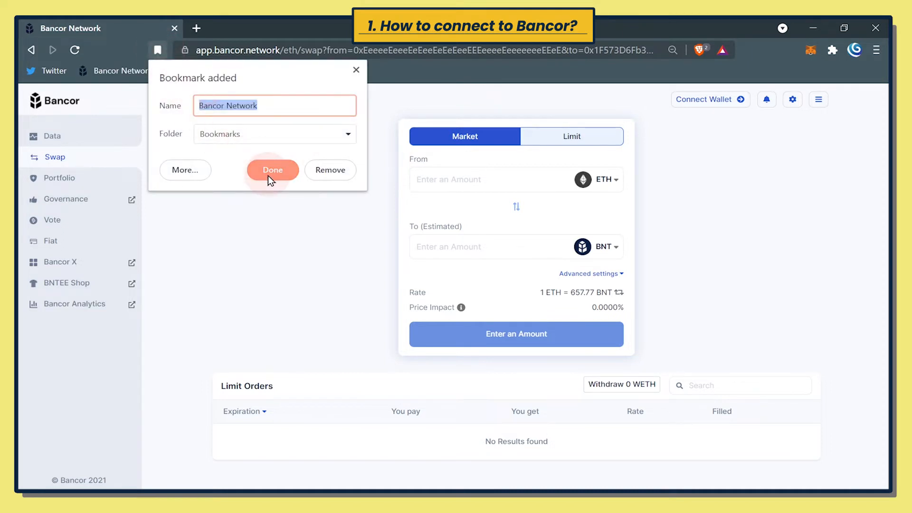
click(273, 170)
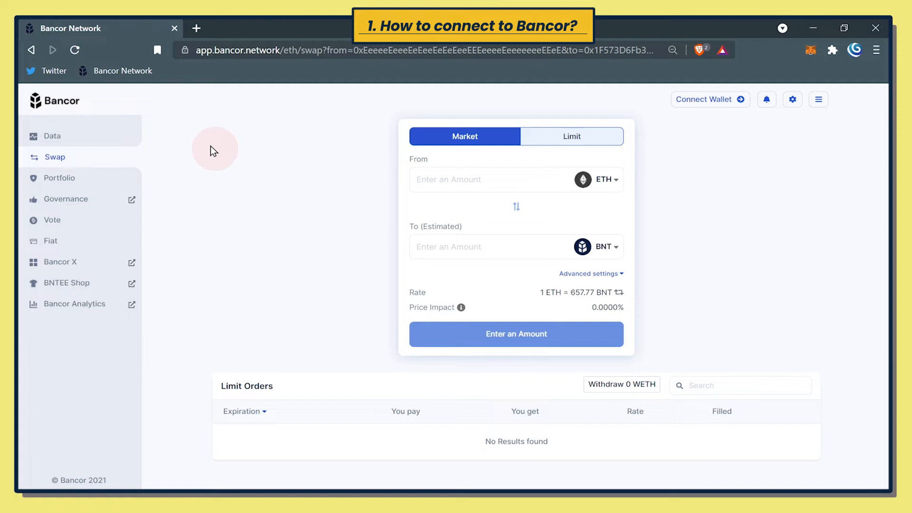
click(74, 49)
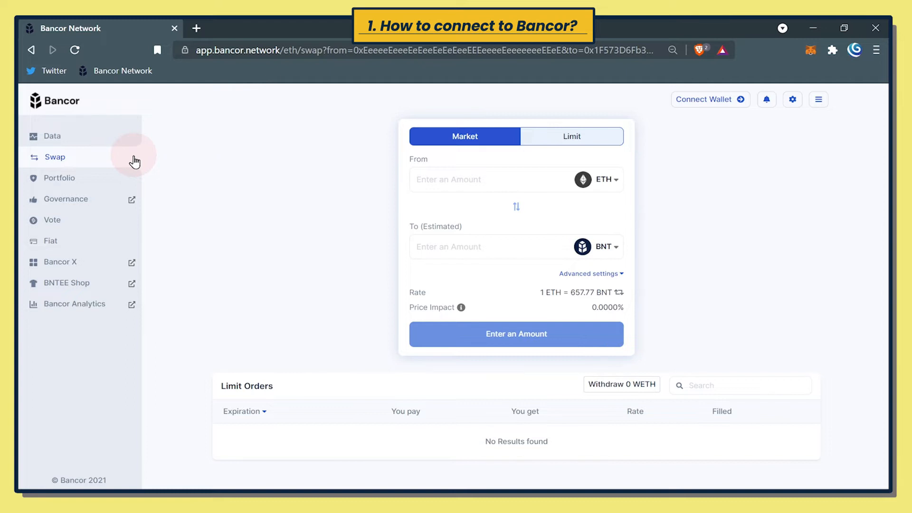
mouse_move(317, 182)
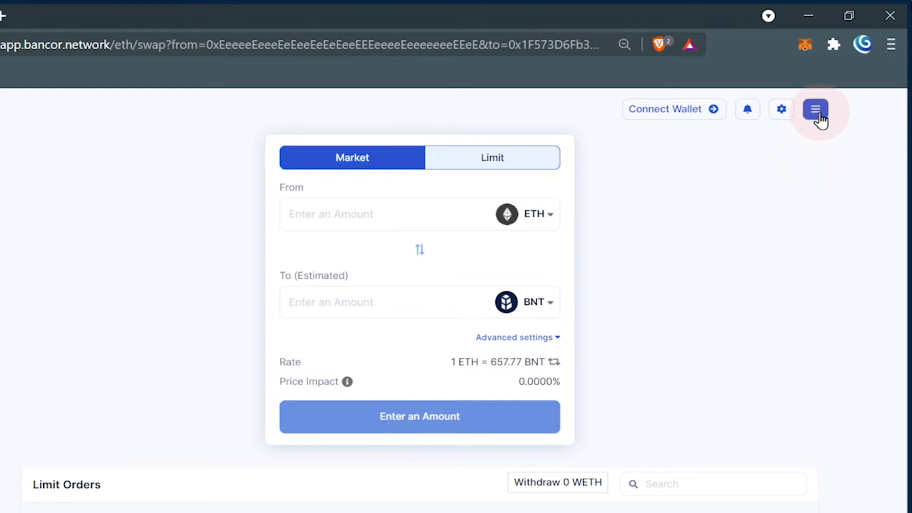
- Browse the community menu, transaction settings and language list, keeping English, then return to the swap page
click(814, 110)
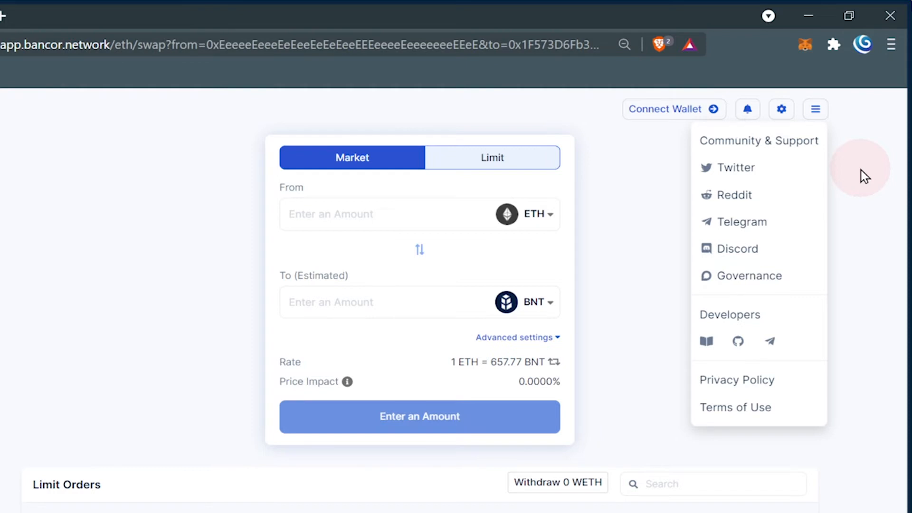
click(781, 110)
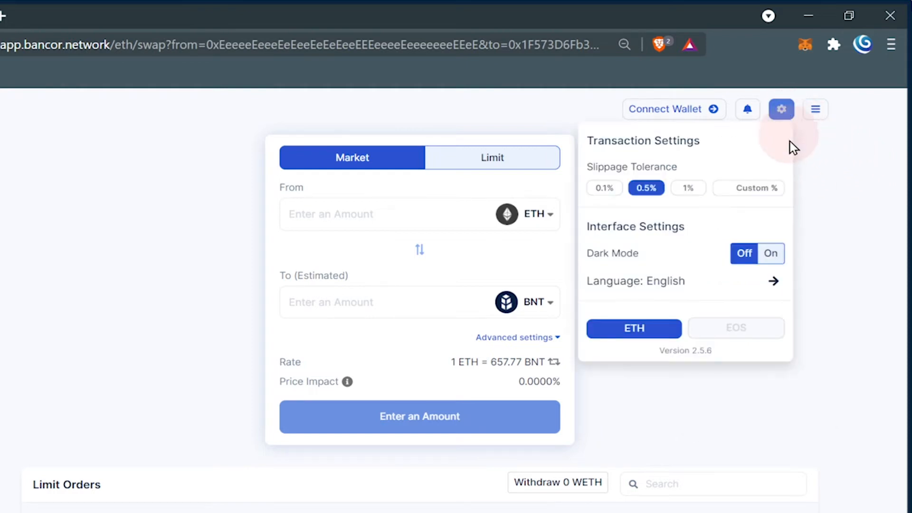
click(773, 282)
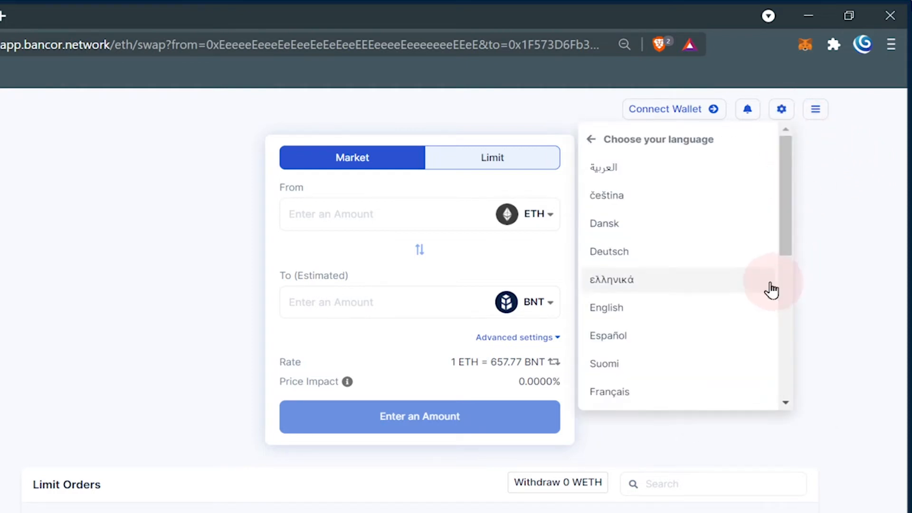
mouse_move(692, 256)
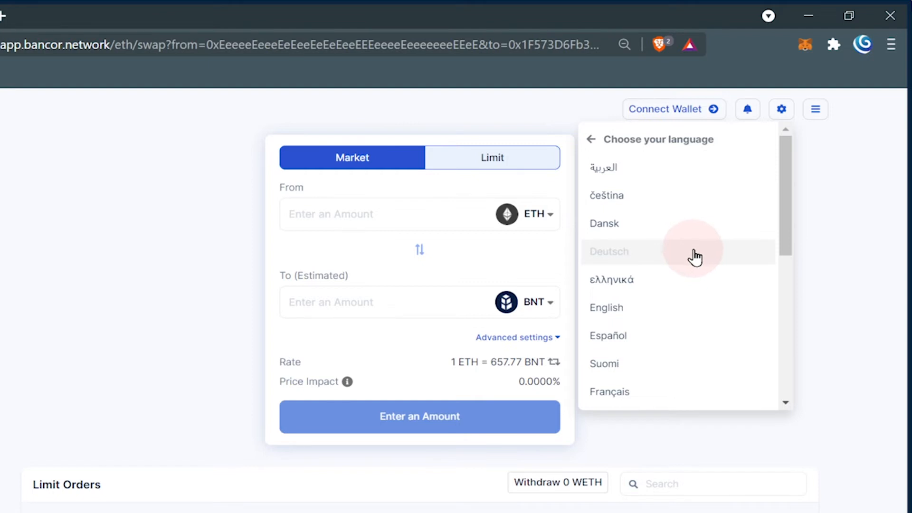
click(591, 138)
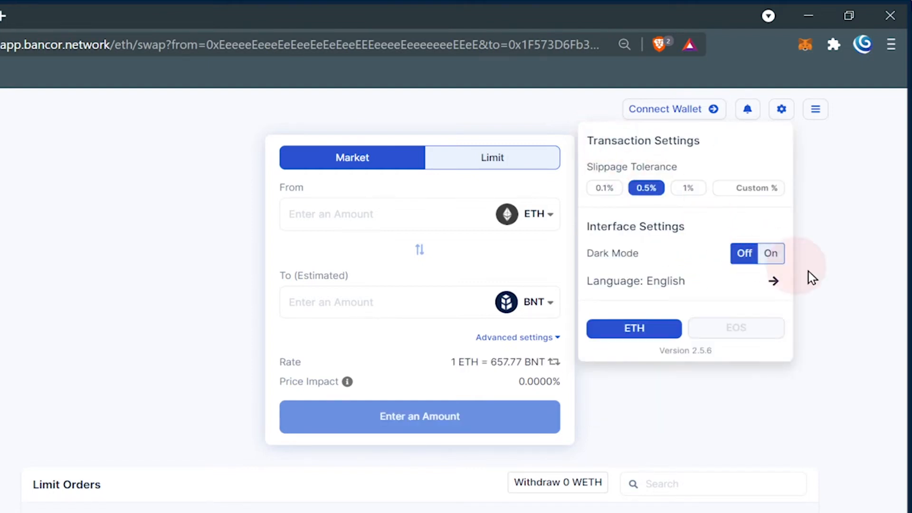
mouse_move(847, 289)
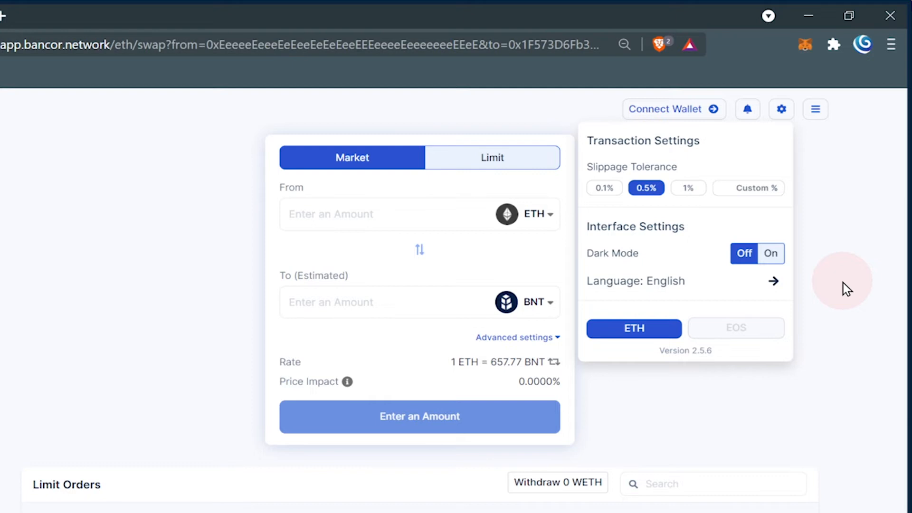
mouse_move(763, 163)
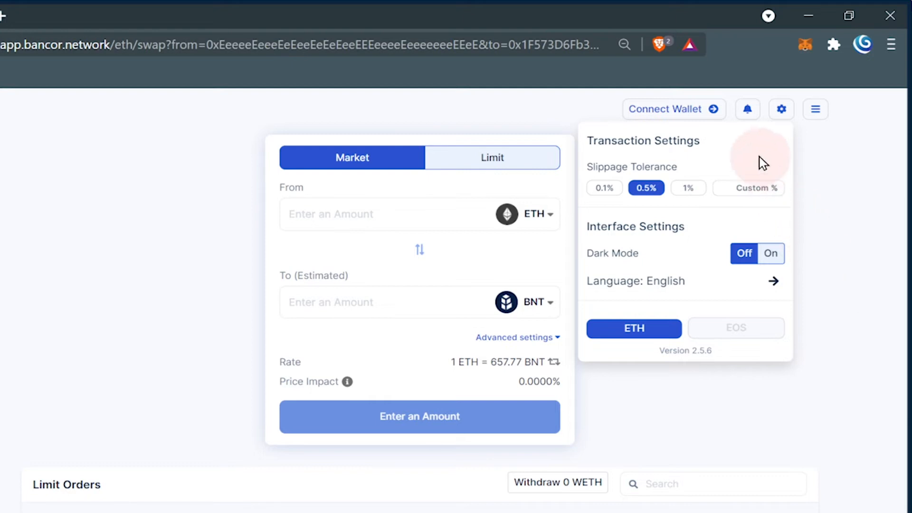
click(748, 109)
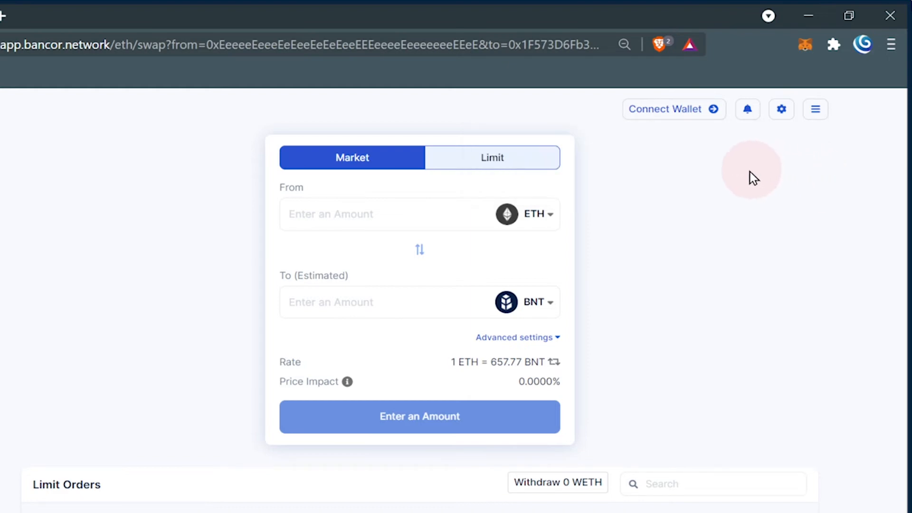
mouse_move(707, 170)
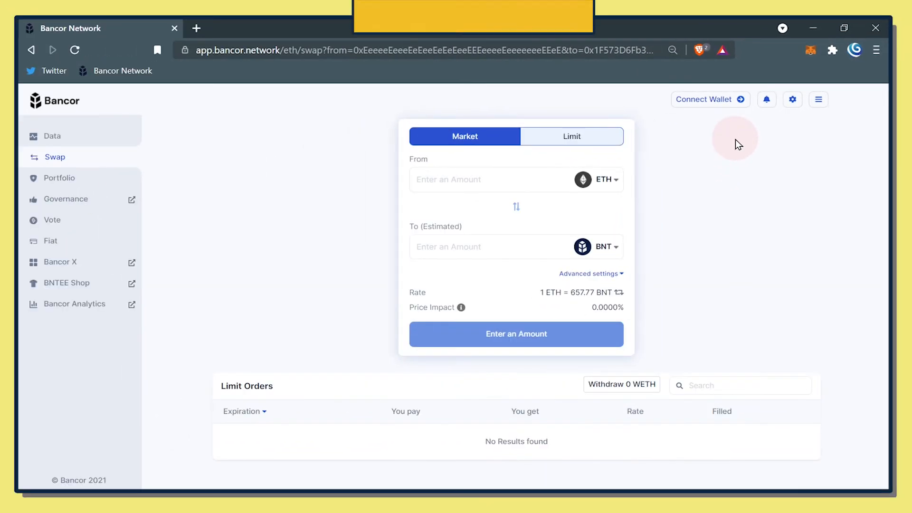
- Disconnect the connected wallet via the power icon so balances disappear from the swap page
click(707, 98)
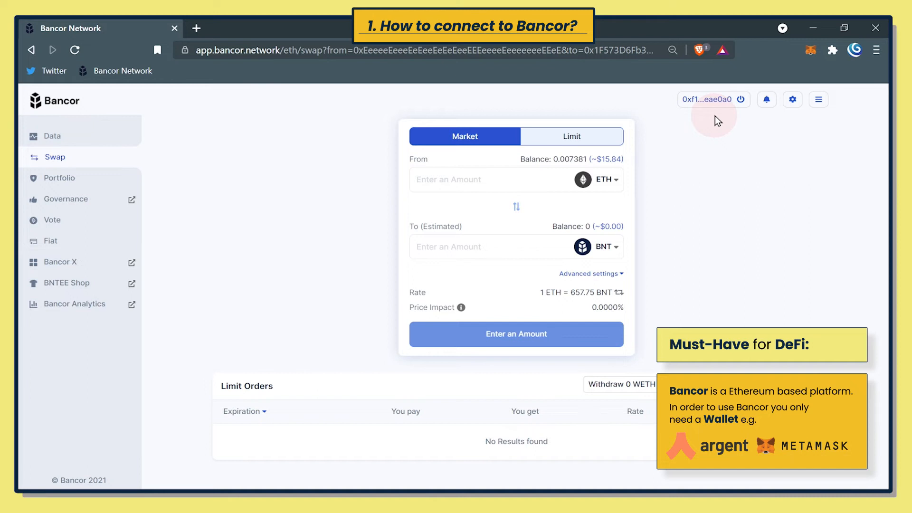
click(742, 100)
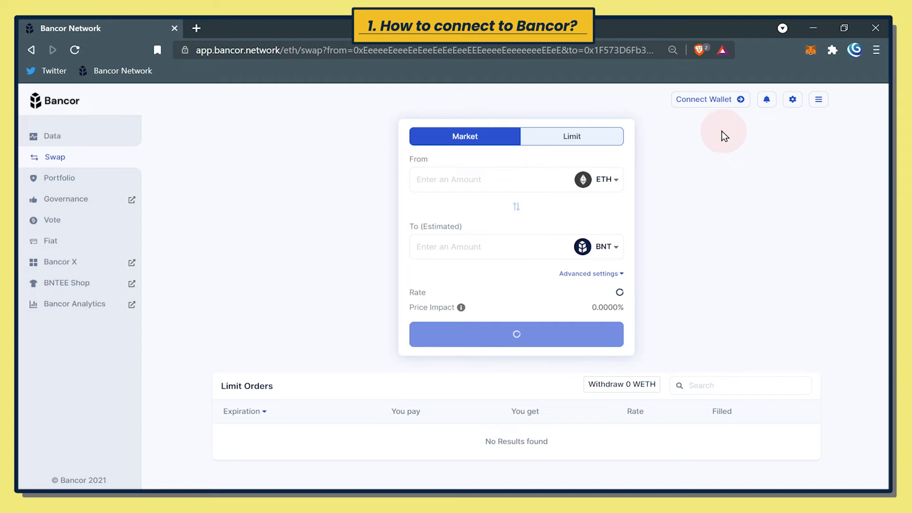
click(706, 99)
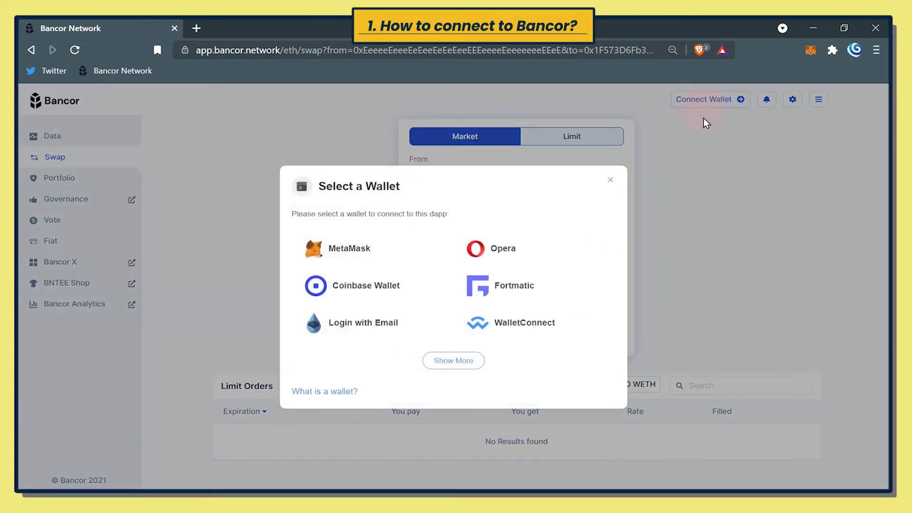
click(452, 360)
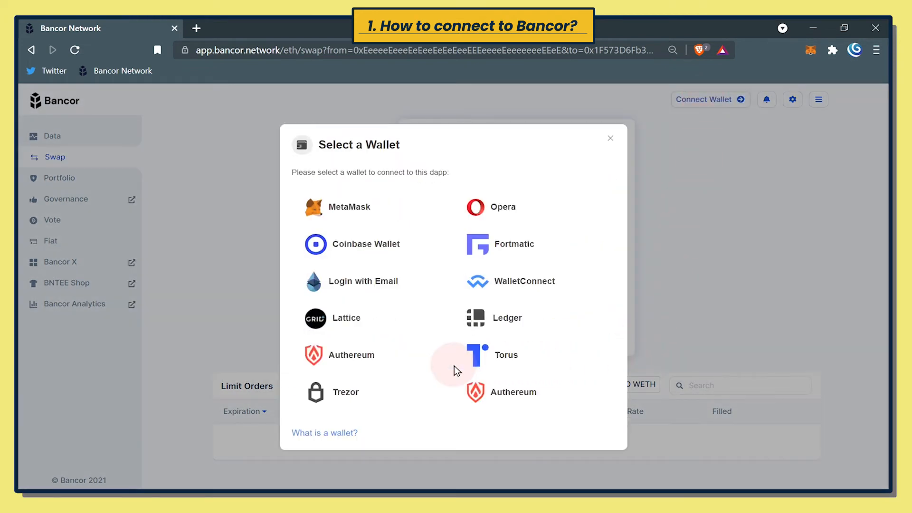
mouse_move(424, 196)
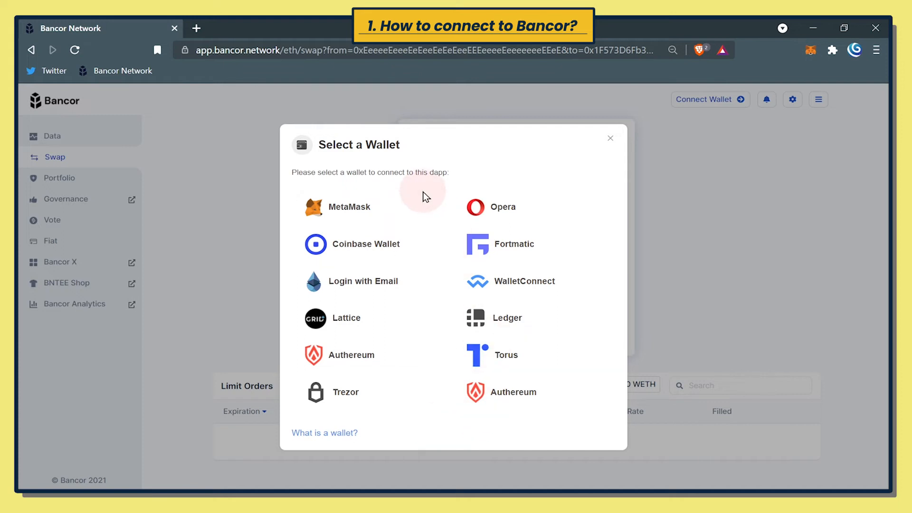
mouse_move(424, 205)
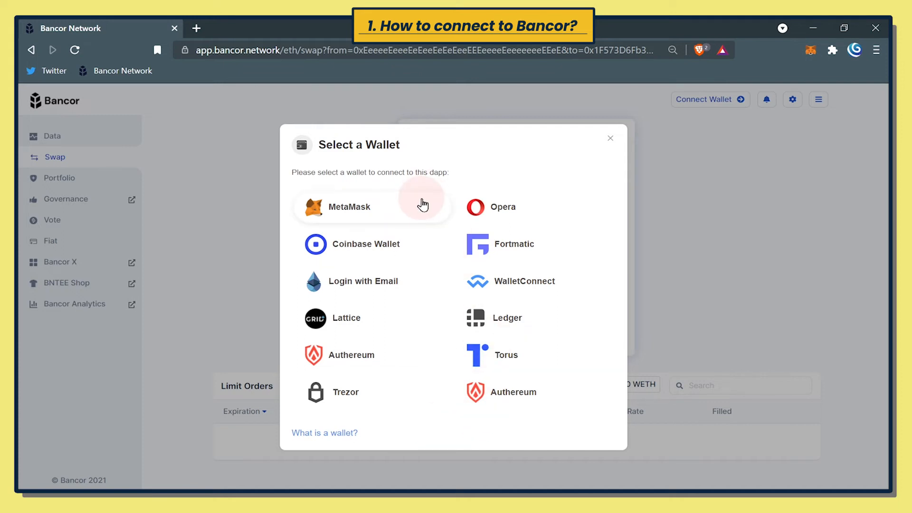
mouse_move(424, 244)
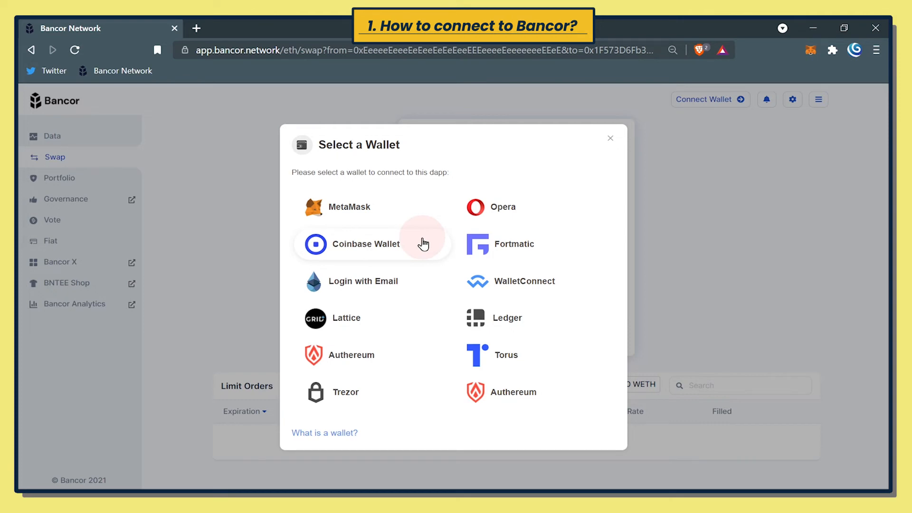
mouse_move(450, 401)
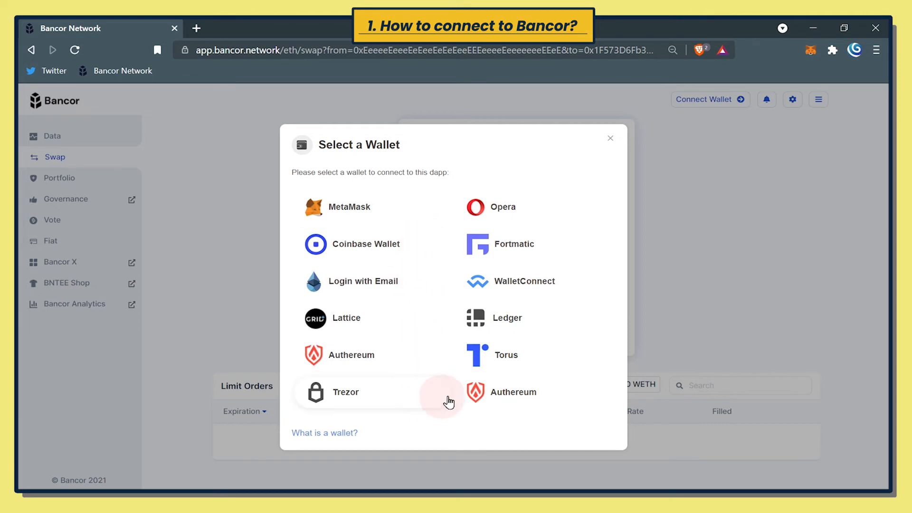
mouse_move(597, 276)
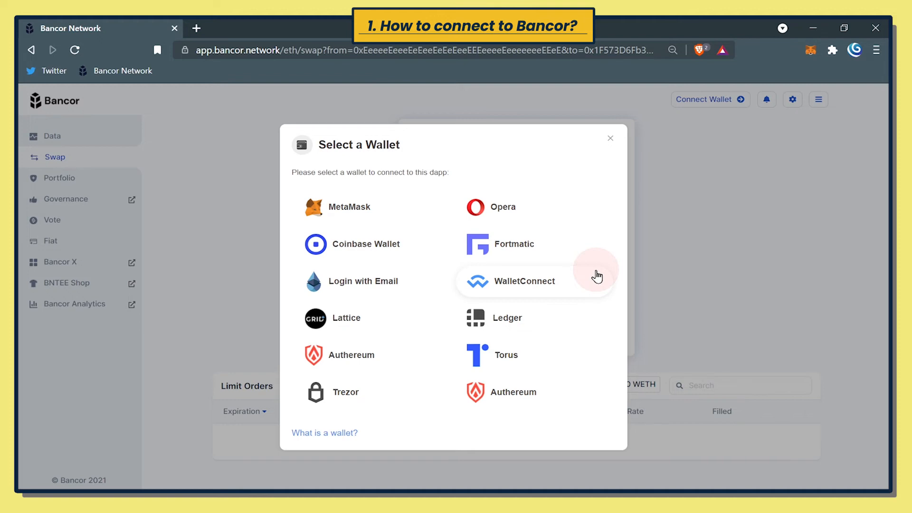
mouse_move(521, 170)
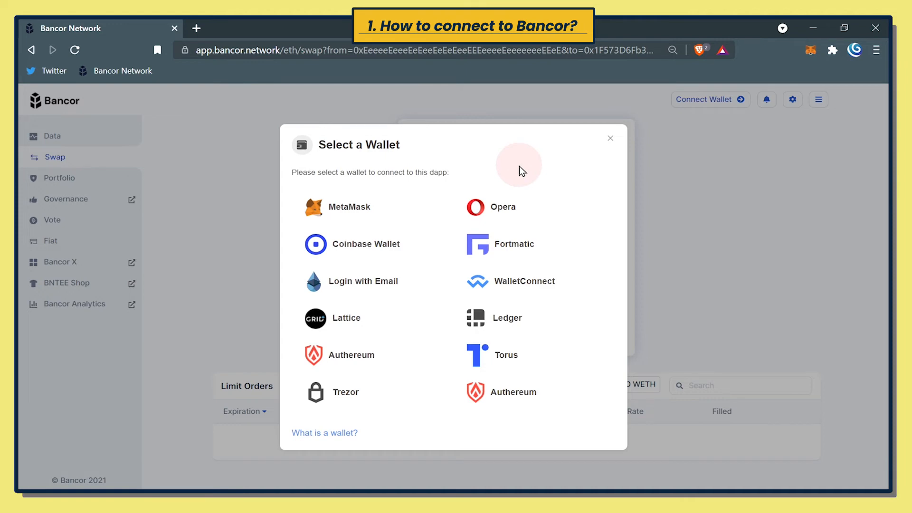
click(610, 138)
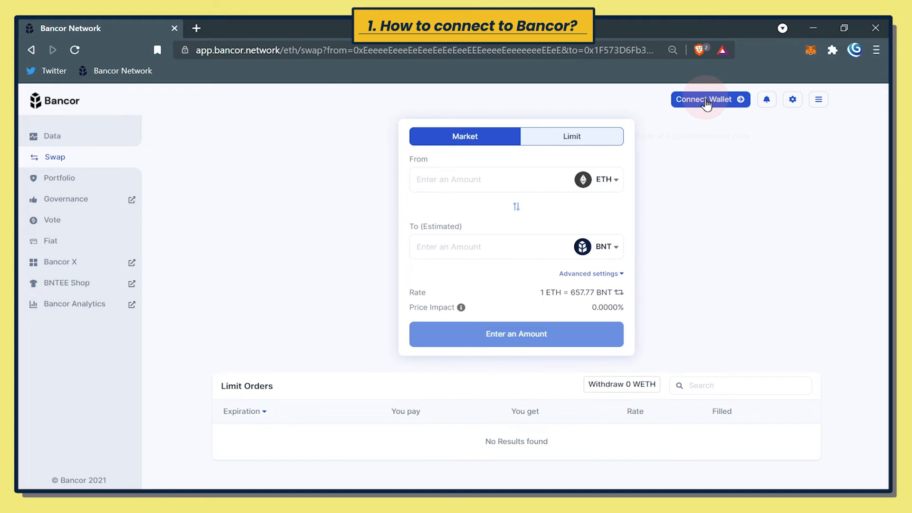
- Choose MetaMask, unlock it with the password and approve connecting the Main Wallet account to Bancor
click(709, 98)
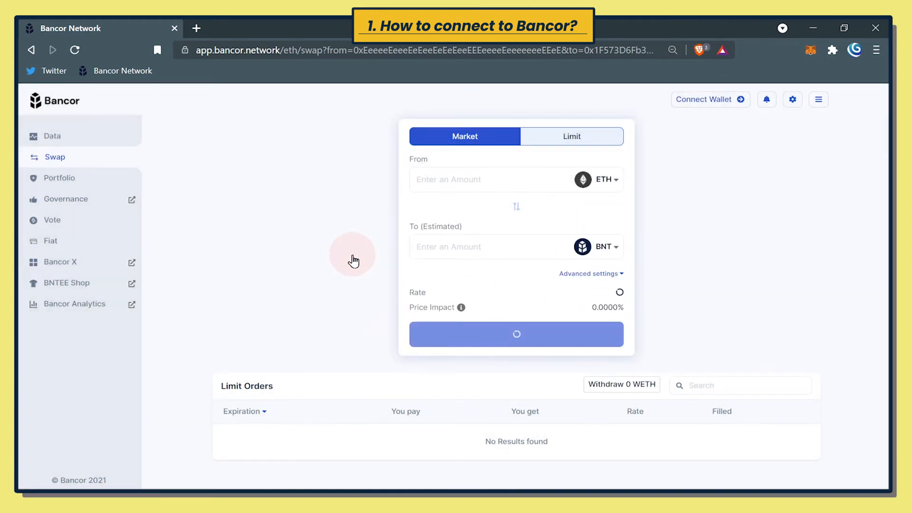
click(706, 100)
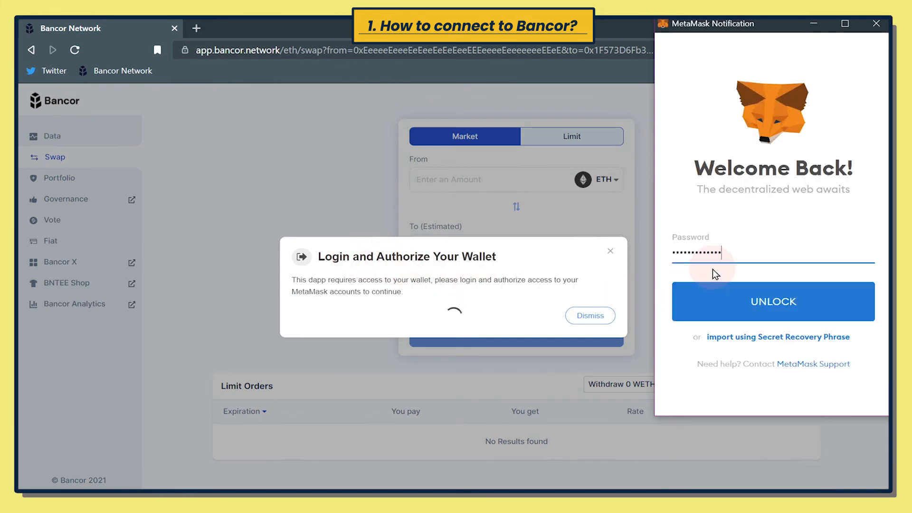
click(774, 301)
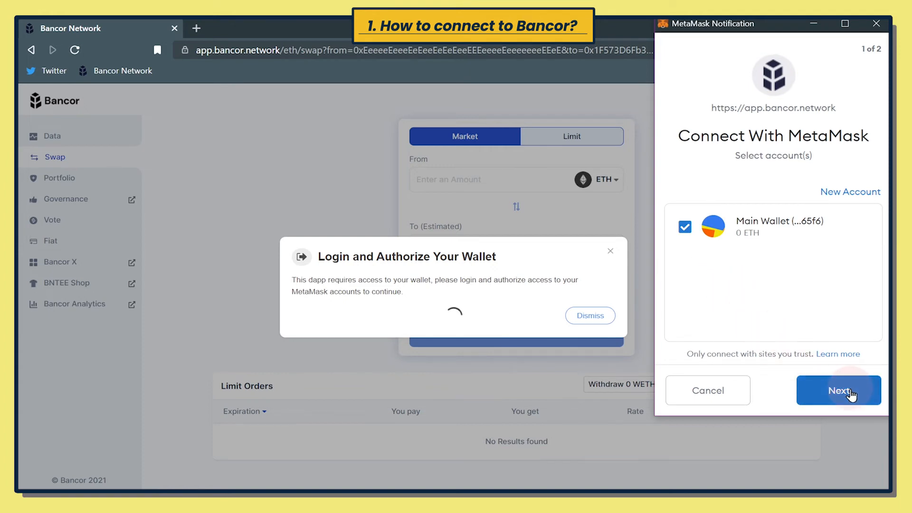
click(838, 390)
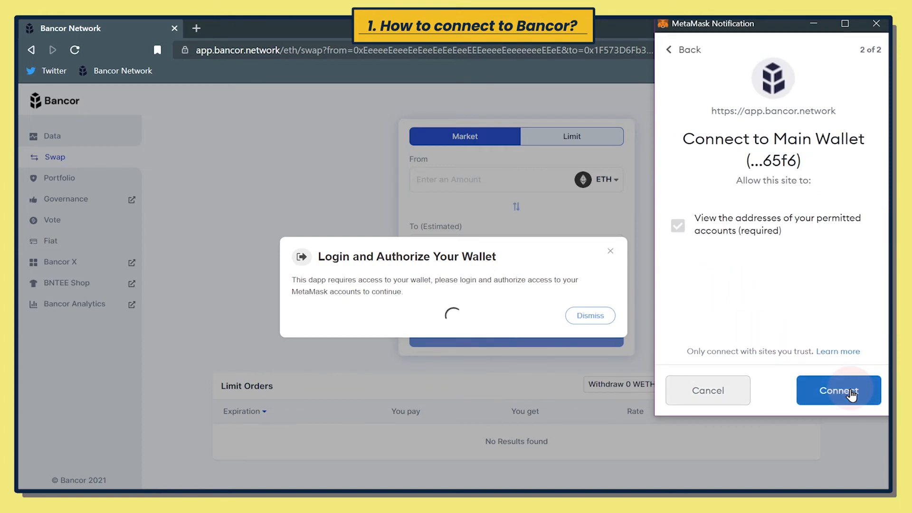
click(838, 391)
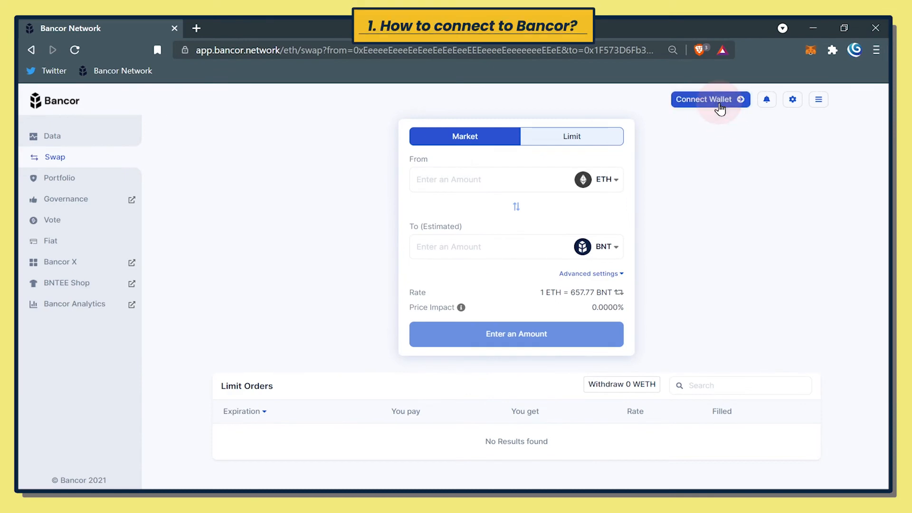
click(709, 99)
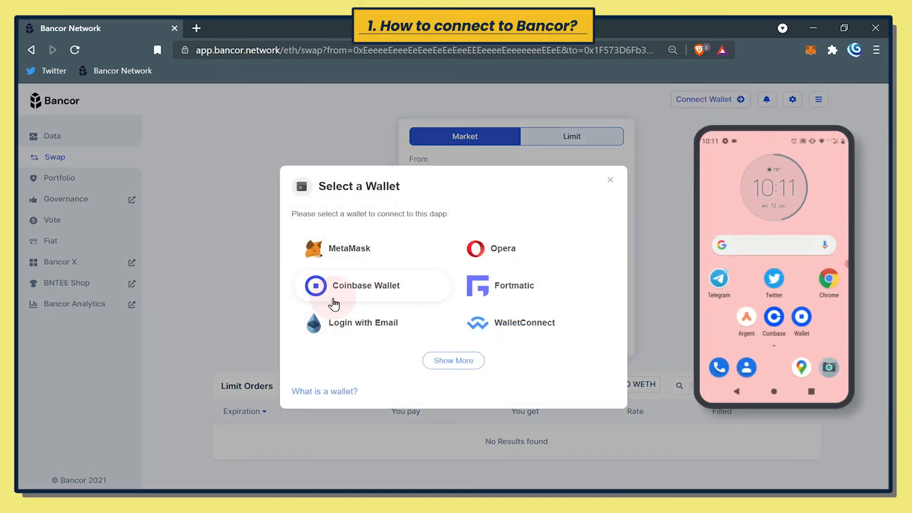
click(366, 285)
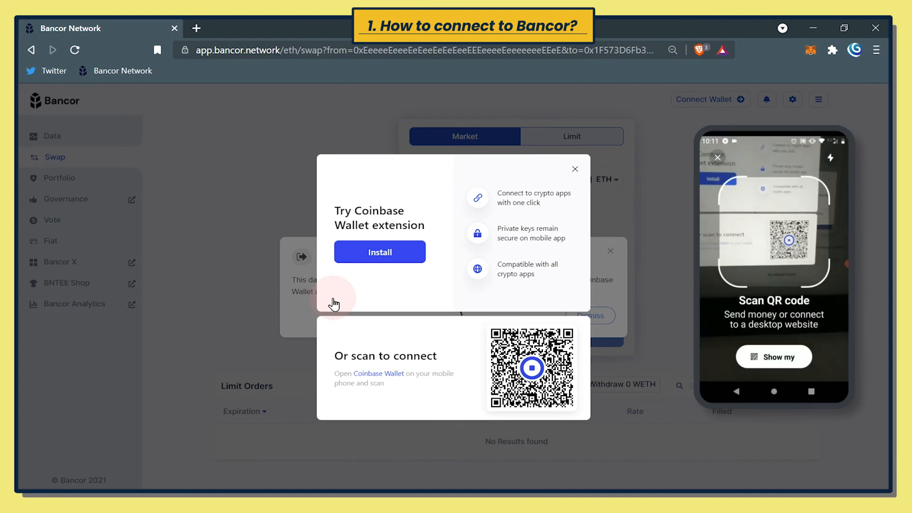
click(575, 169)
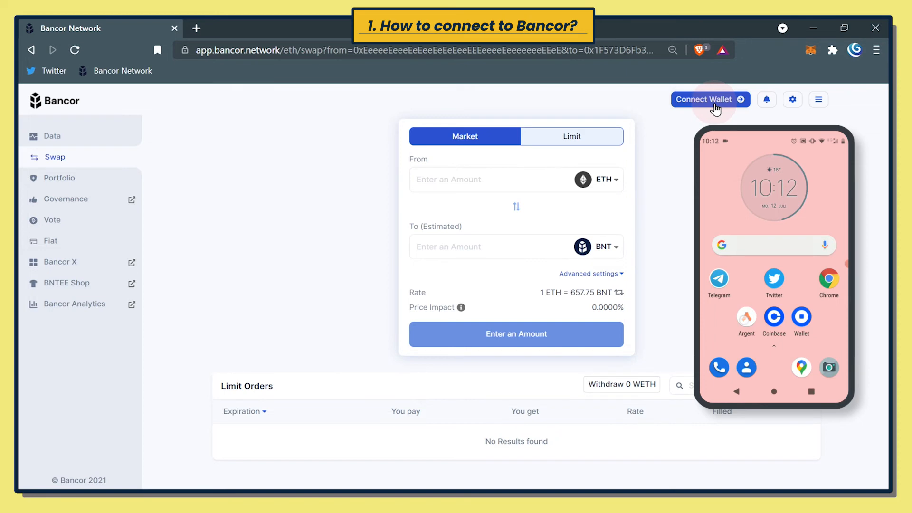
- Connect the Argent wallet through WalletConnect's QR code, showing a 0.00767 ETH balance
click(711, 99)
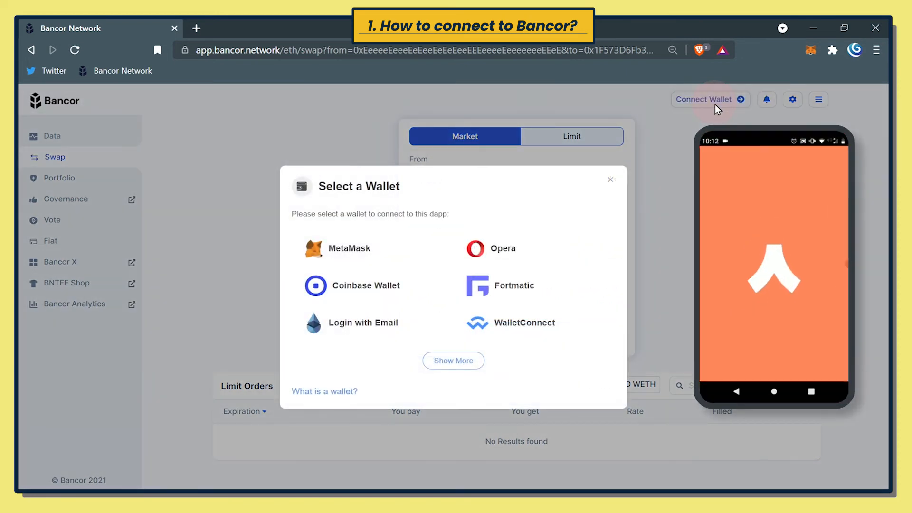
click(525, 322)
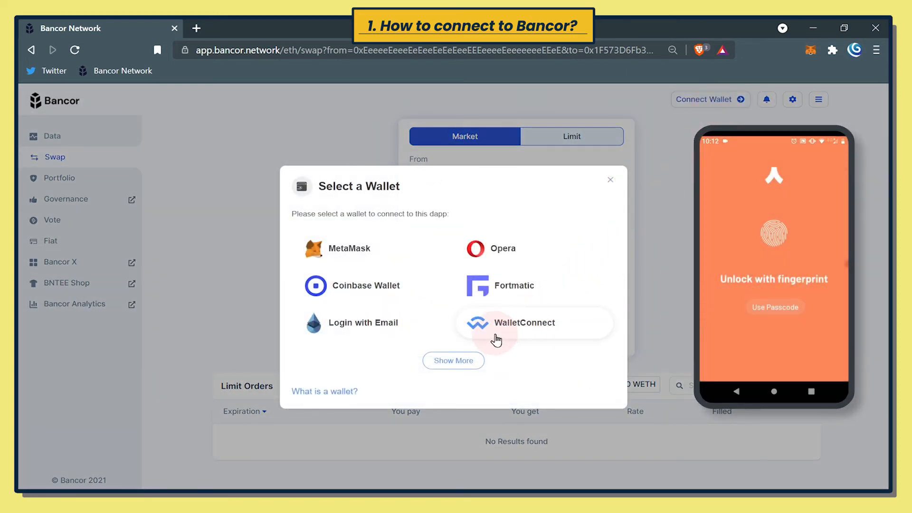
click(523, 322)
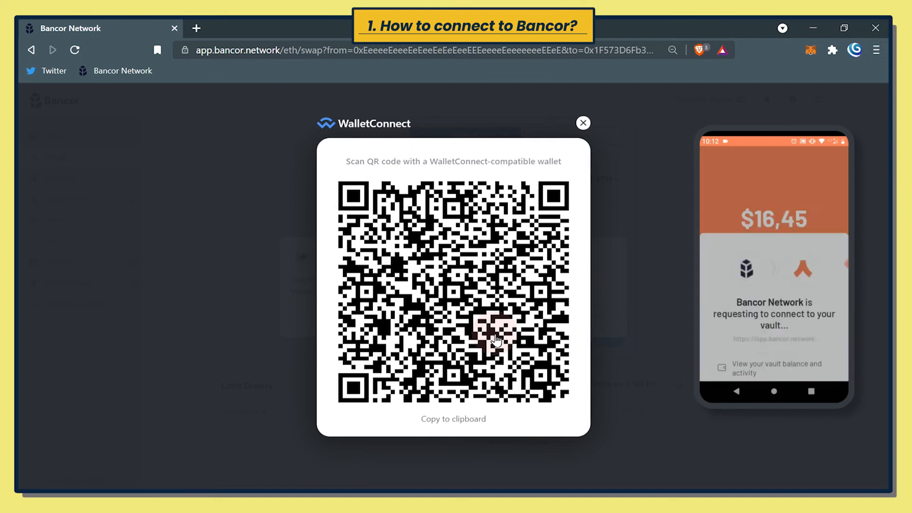
click(582, 122)
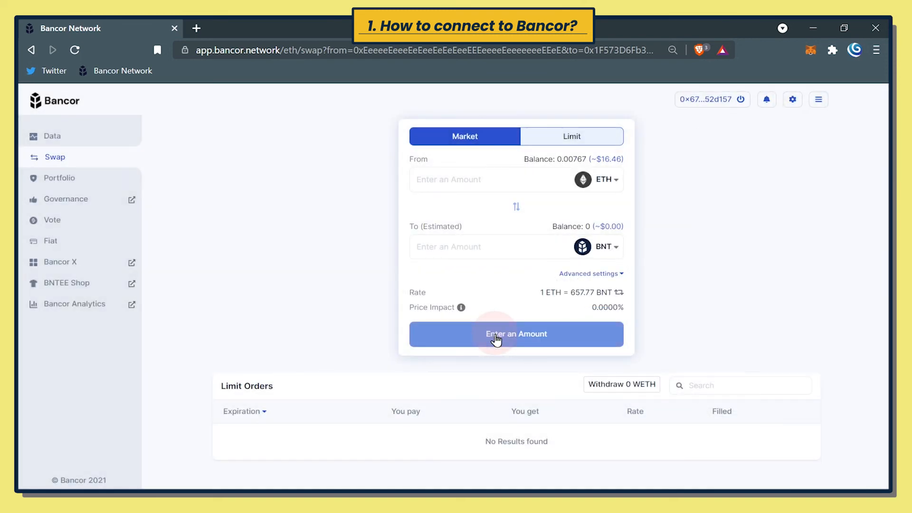
click(515, 333)
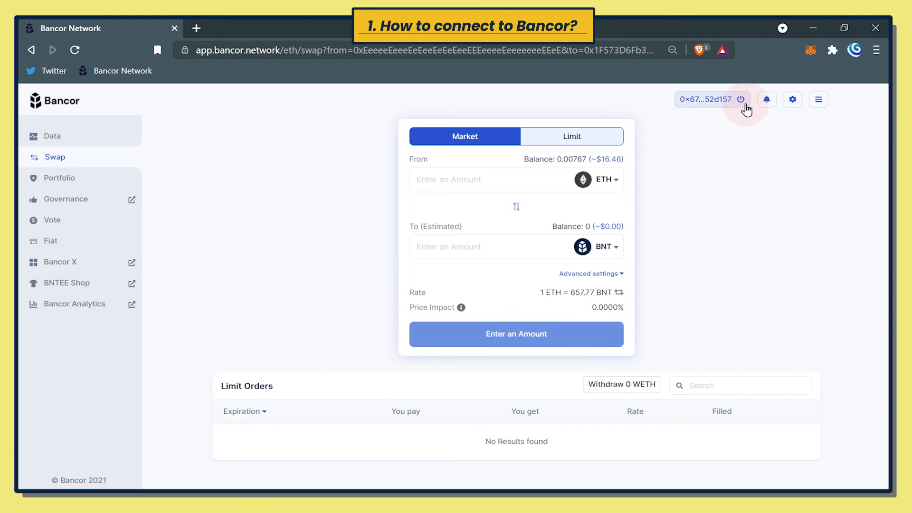
- Disconnect Argent and connect MetaMask instead, with ETH and BNT balances reading 0
click(743, 100)
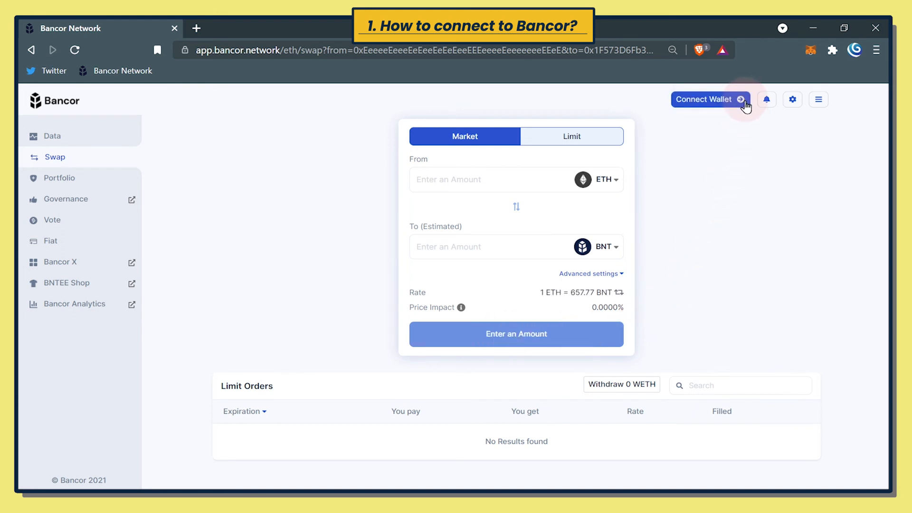
click(709, 99)
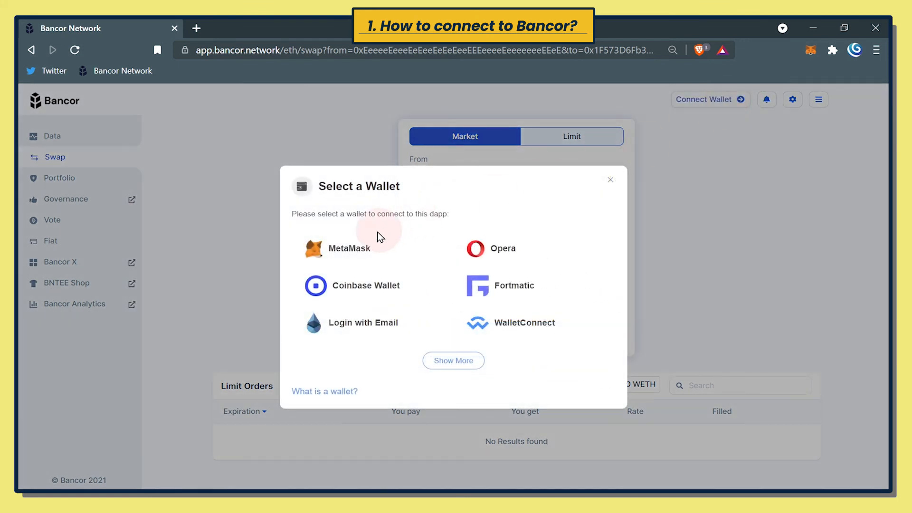
click(610, 180)
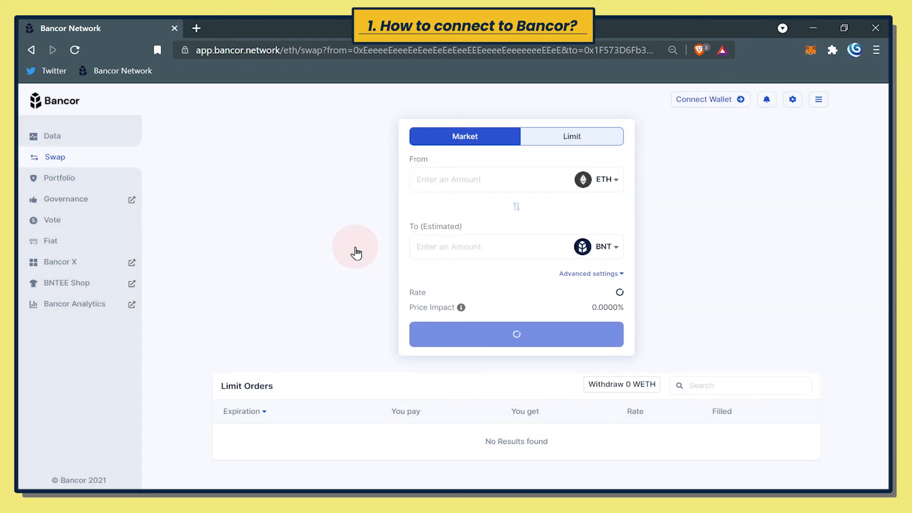
mouse_move(357, 254)
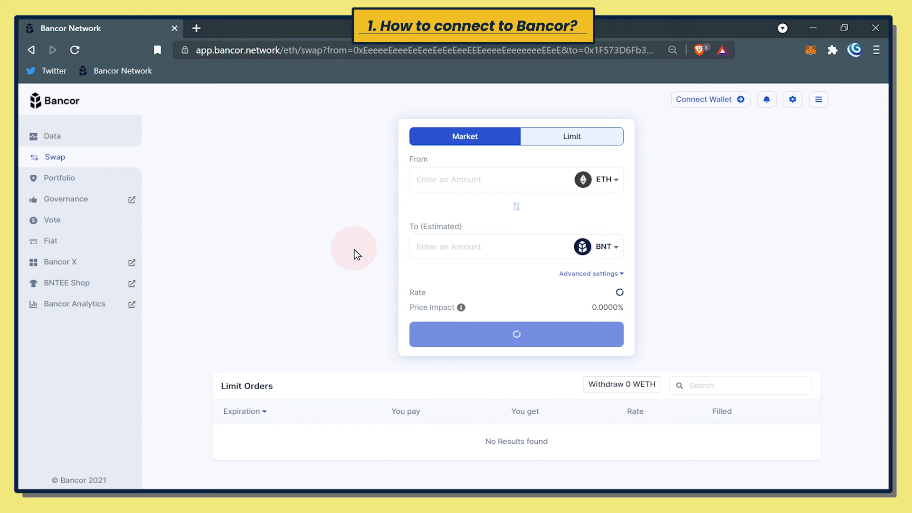
click(705, 98)
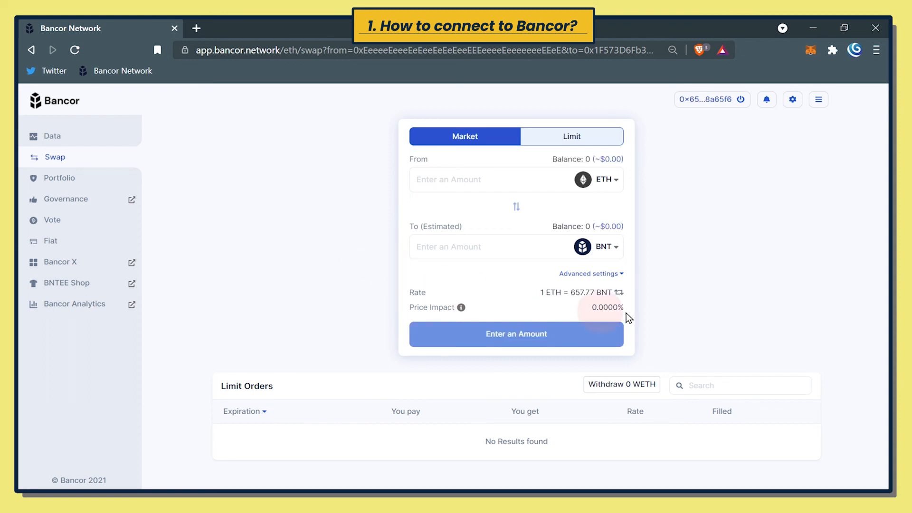
mouse_move(762, 235)
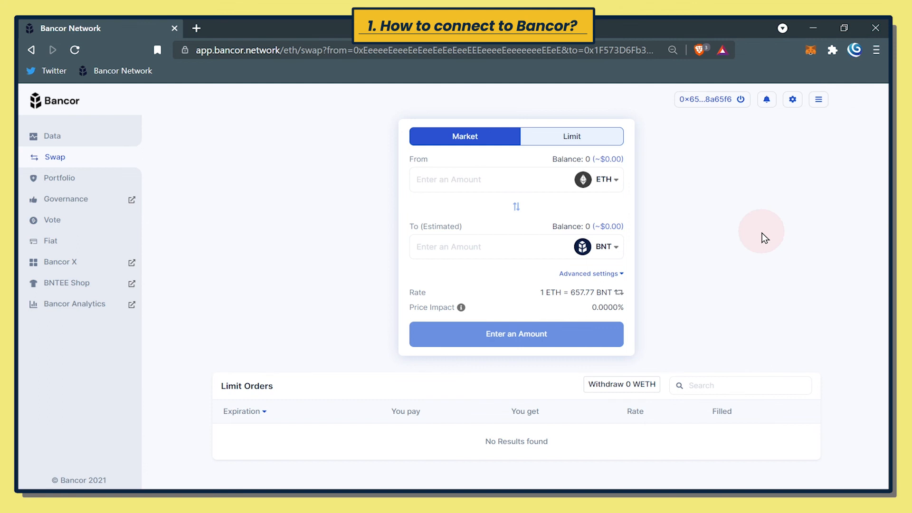